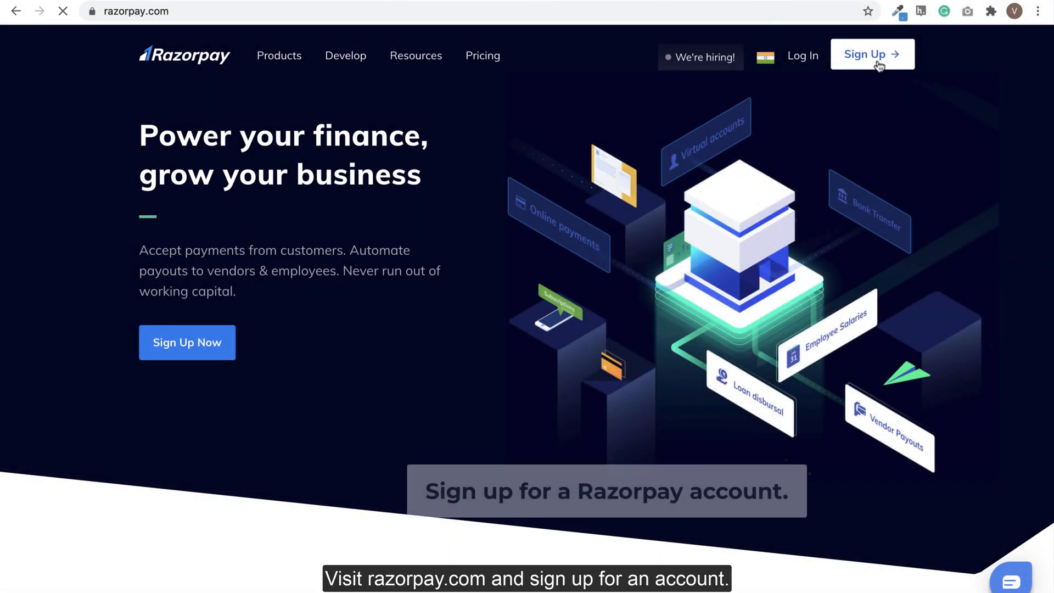
- Sign up with an email and password, pass the reCAPTCHA and submit to create the account
click(870, 55)
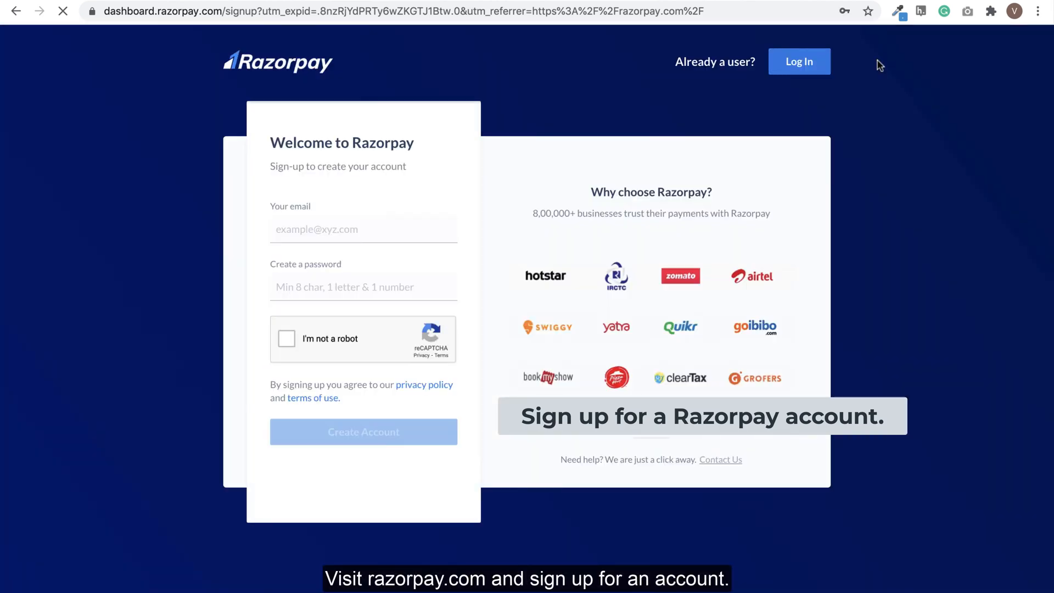
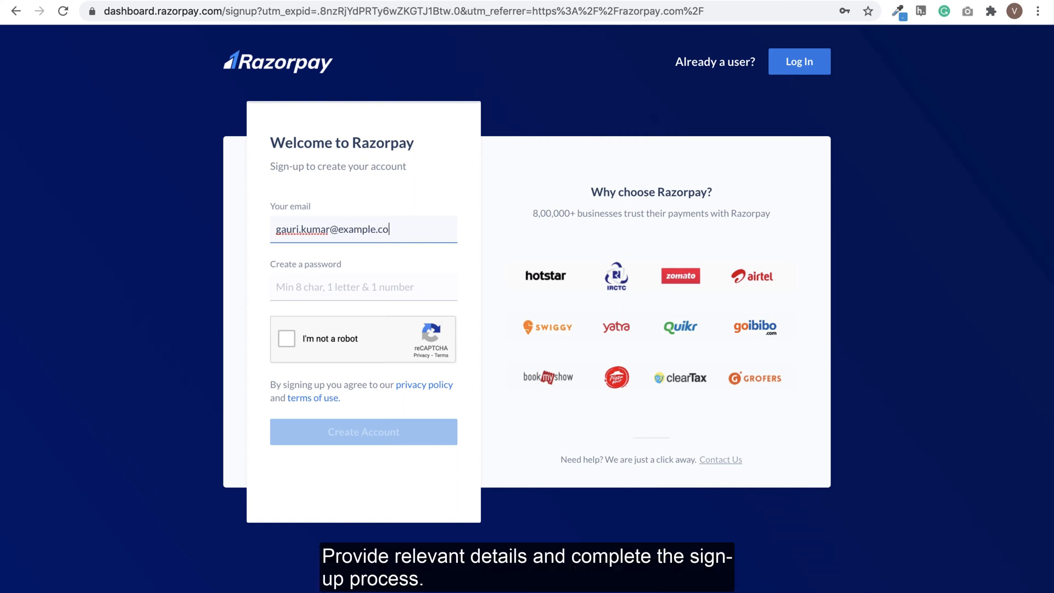
text(password)
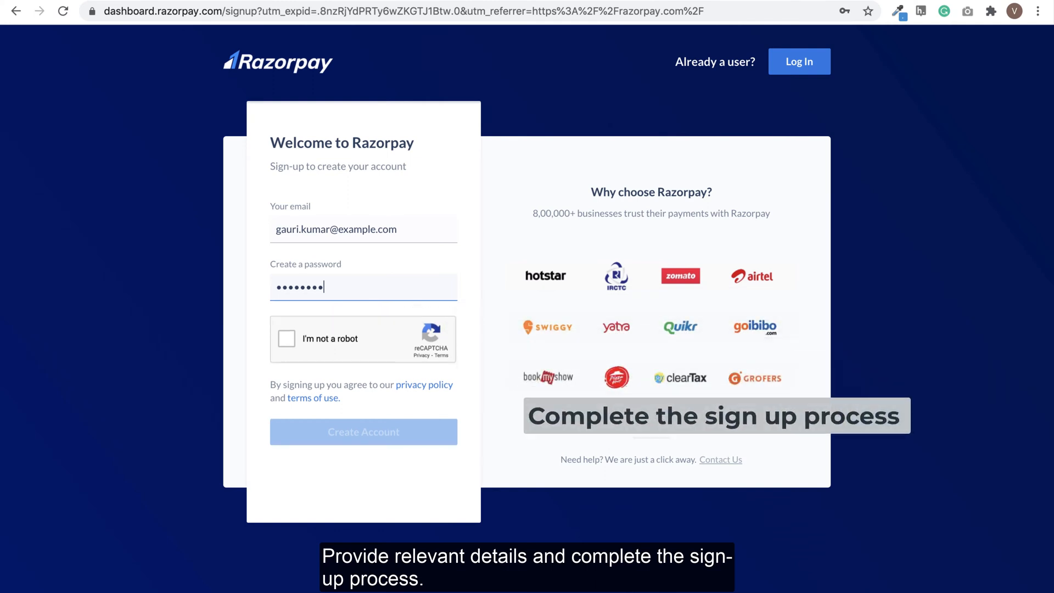
click(286, 338)
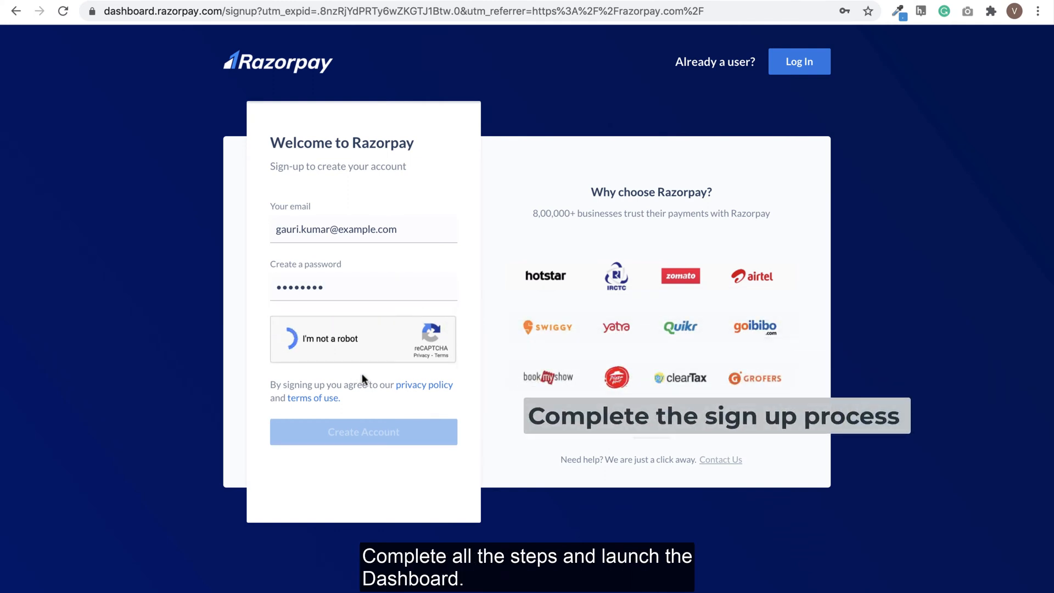
click(290, 338)
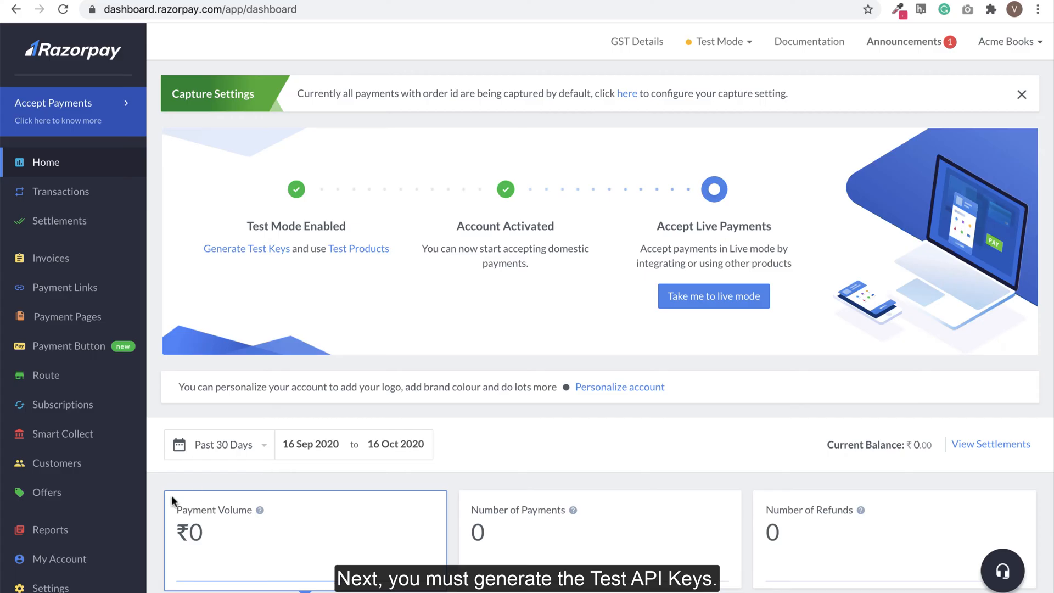
- From Settings > API Keys, generate a Test Key, download its details and confirm
click(56, 587)
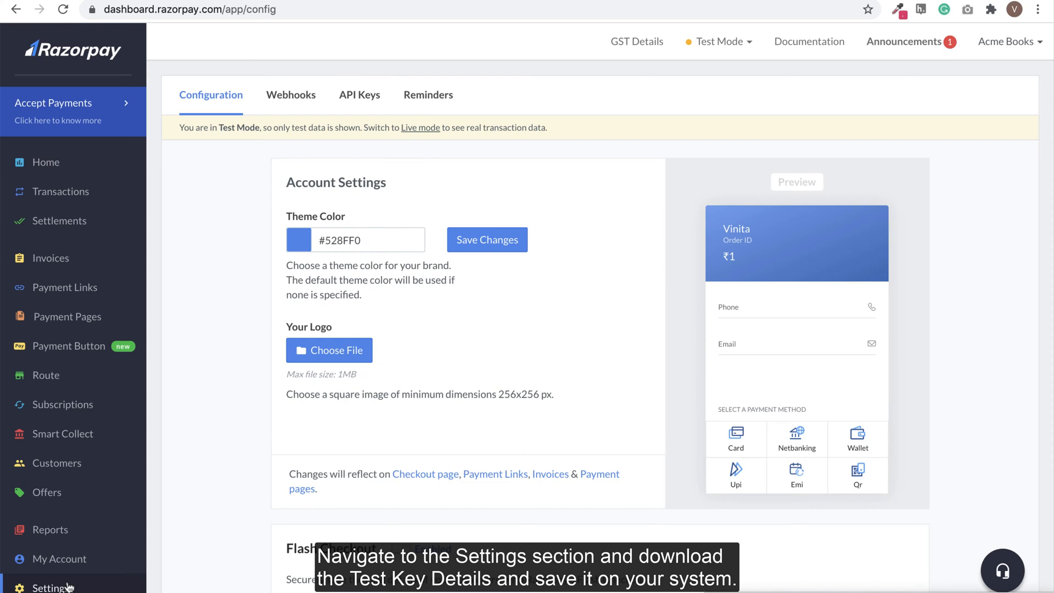
click(360, 94)
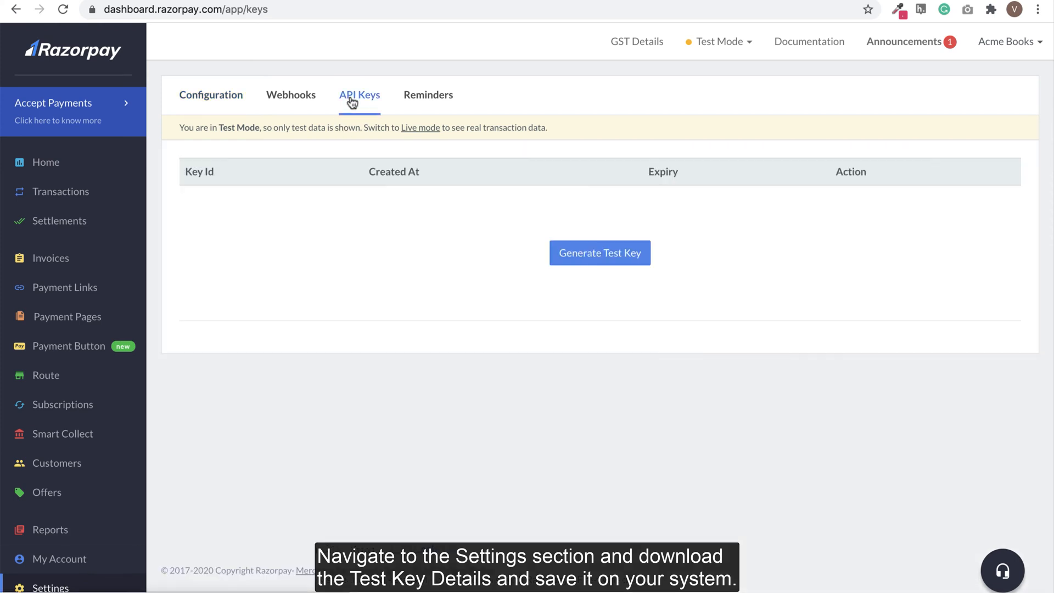
click(599, 253)
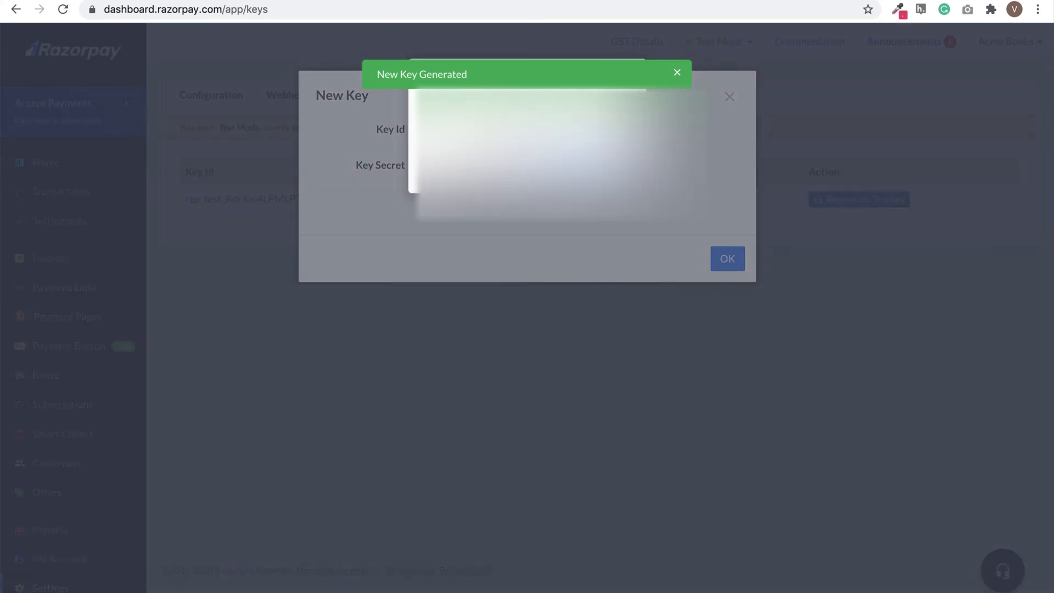
click(727, 259)
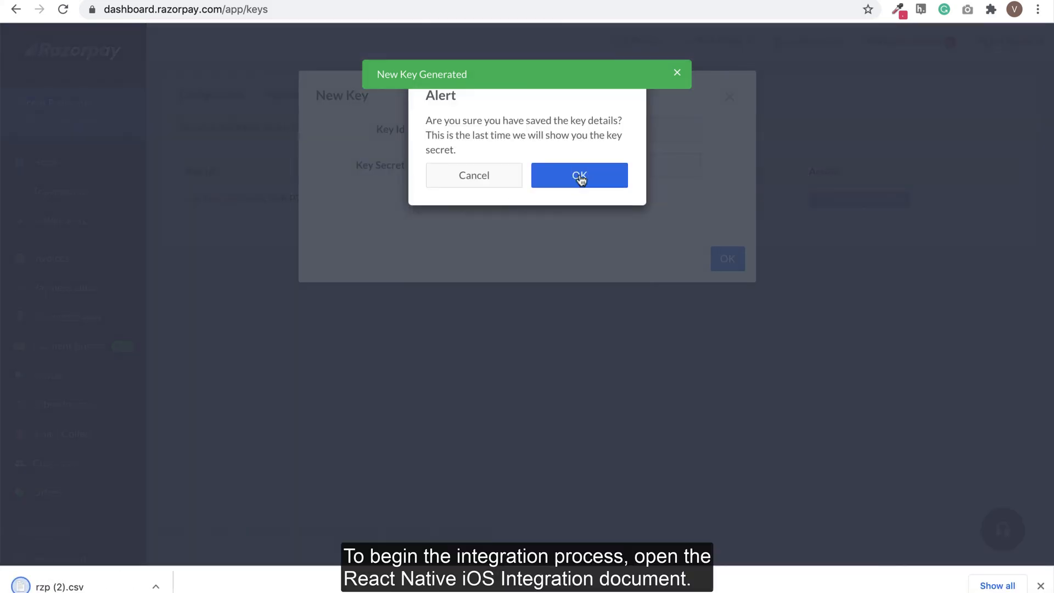
click(578, 176)
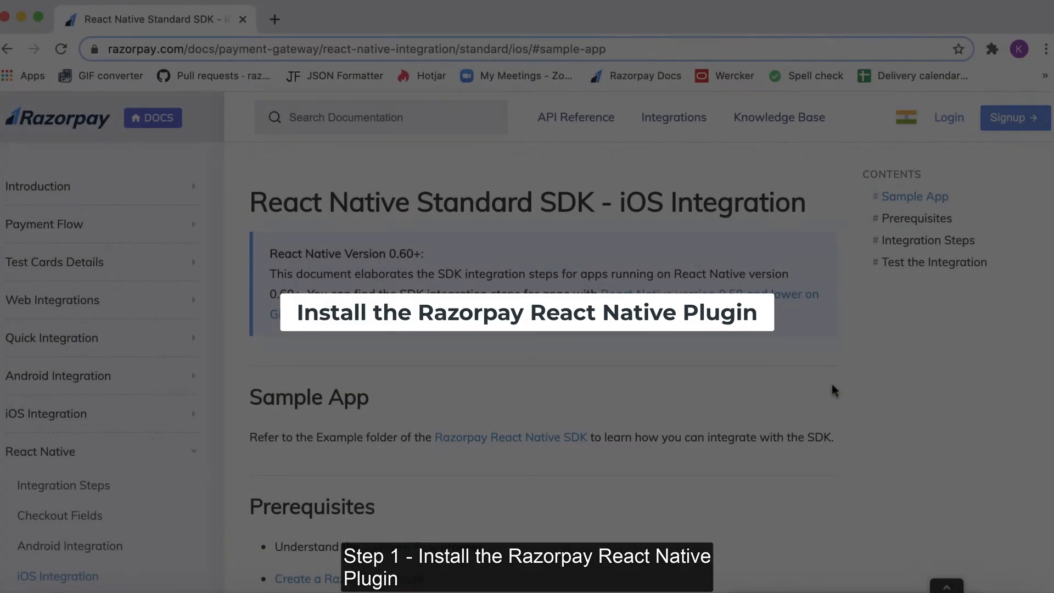
- Reach the Install Razorpay React Native SDK step and copy its npm install command
click(927, 241)
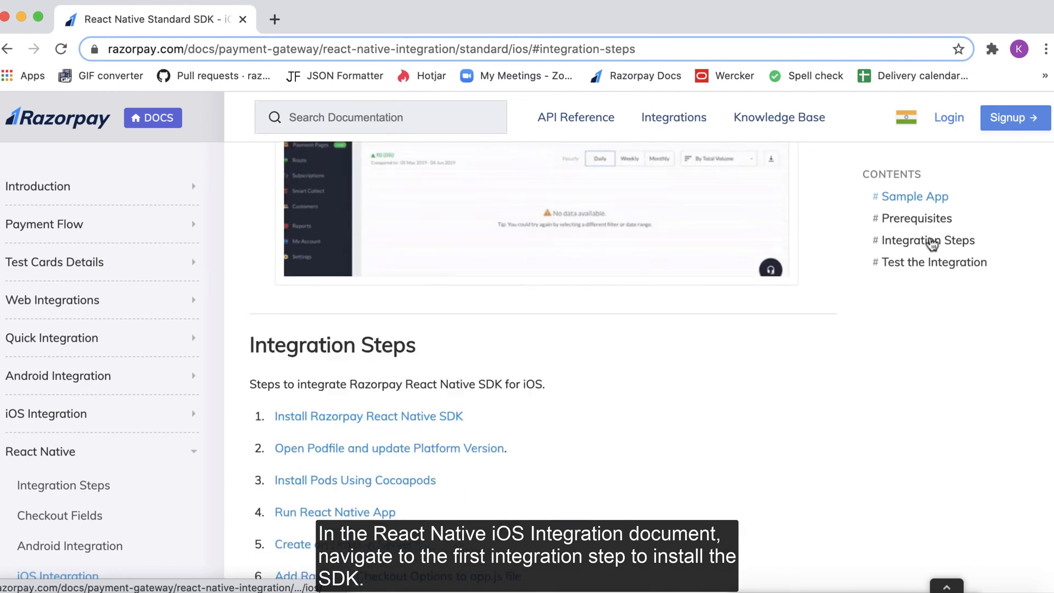
scroll(down, 3)
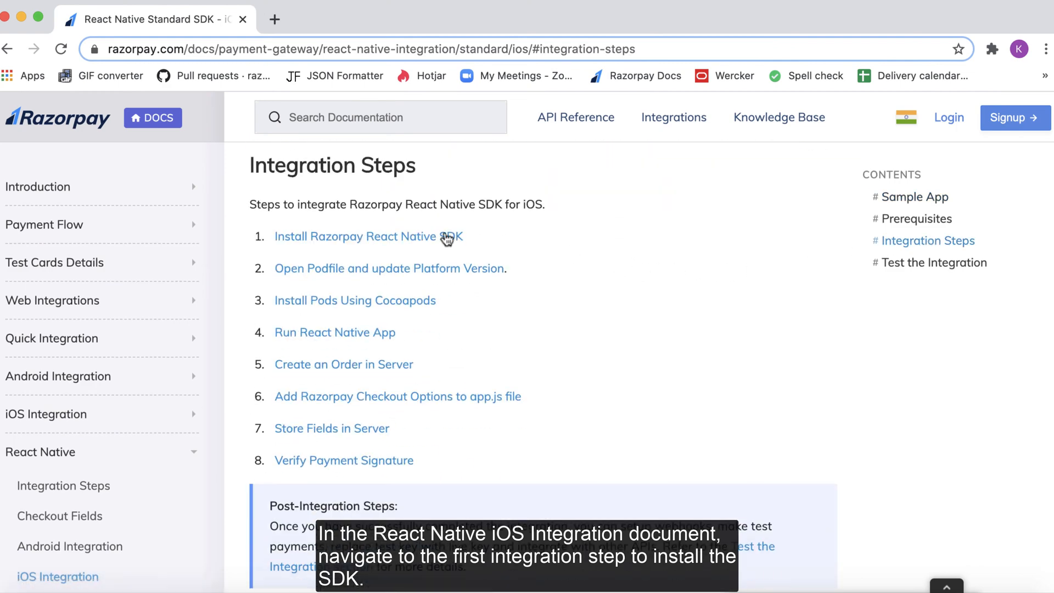
click(357, 236)
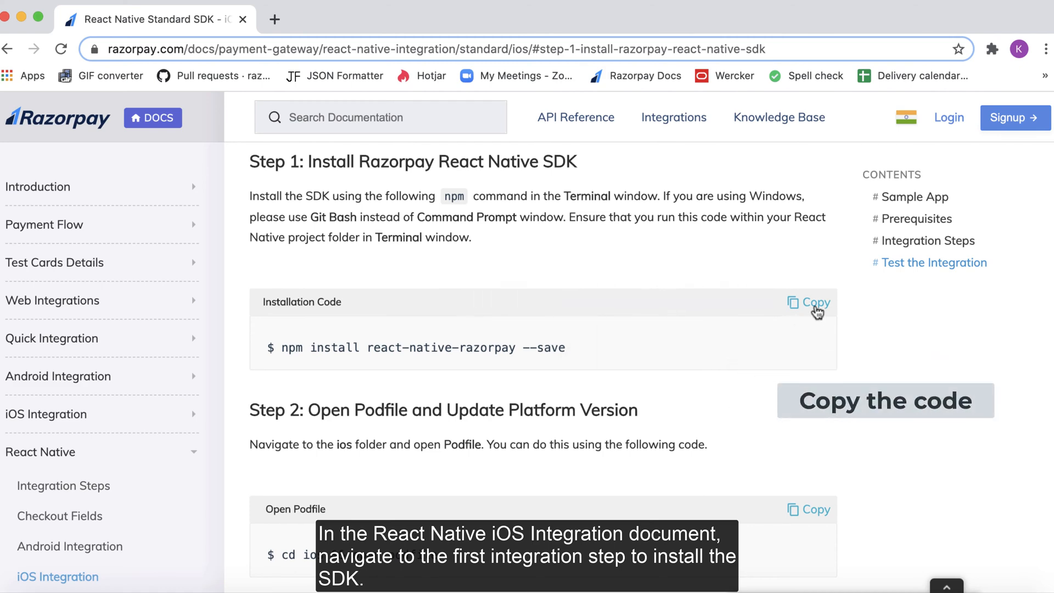
click(814, 302)
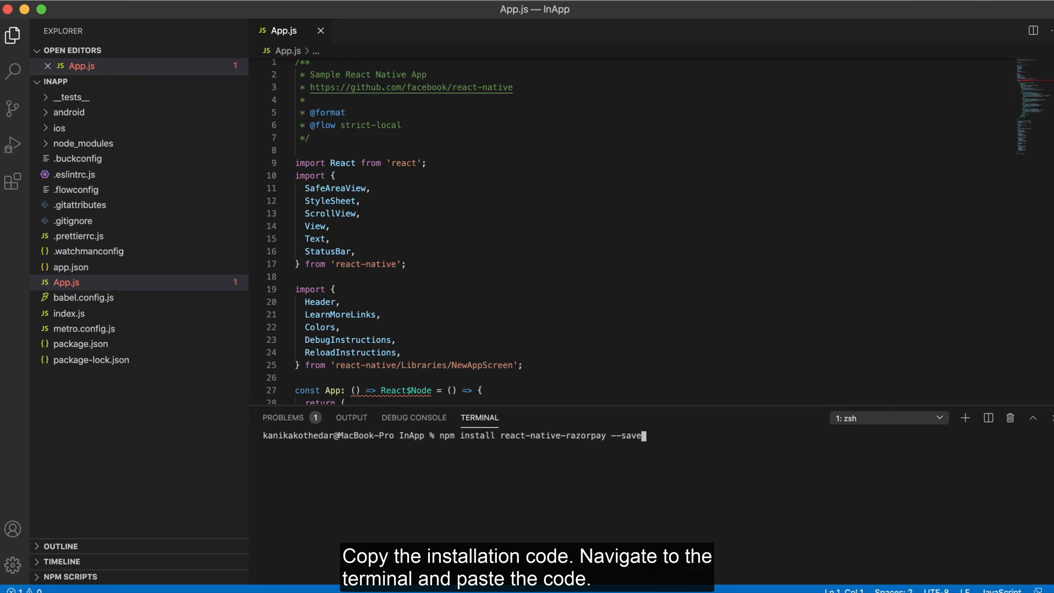
- Run the pasted npm install command, then select the pod install command text
key(Return)
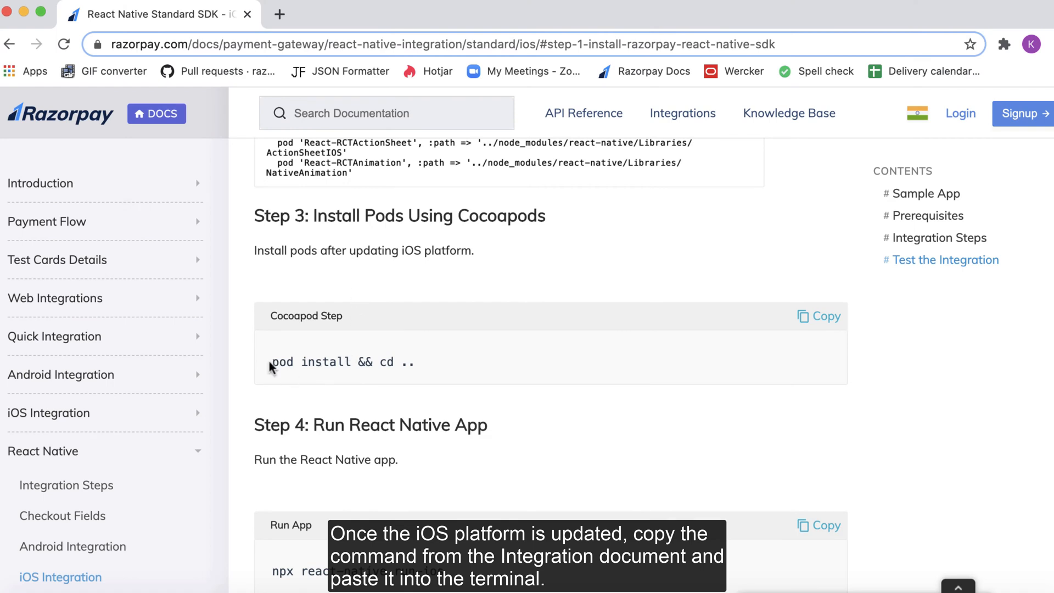
drag(270, 362, 394, 362)
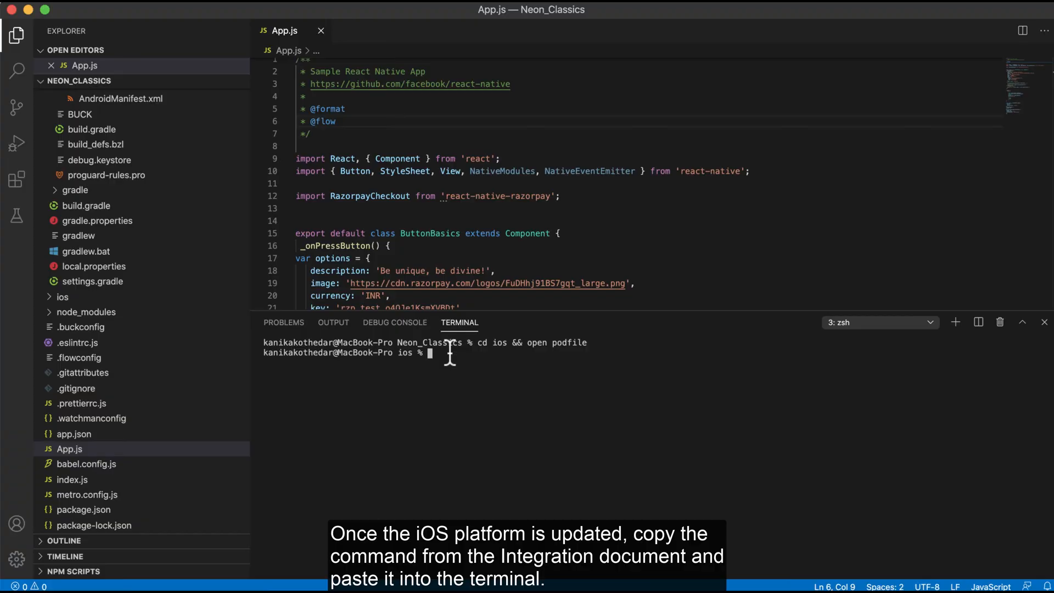
- Run 'pod install && cd ..' in the terminal, then start a pod update inside ios
text(pod install && cd ..)
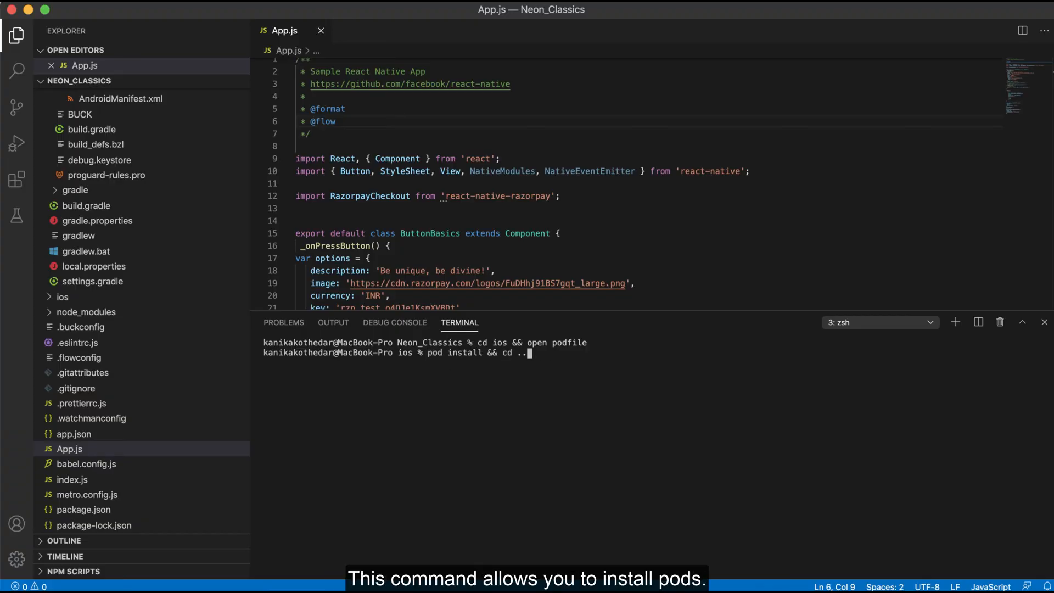
key(enter)
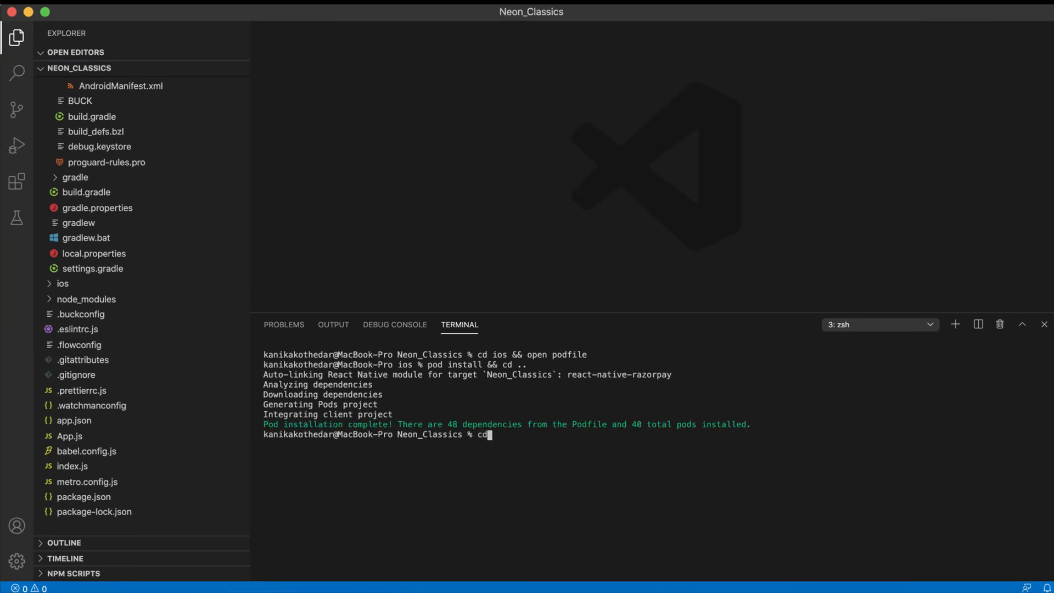
text(ios)
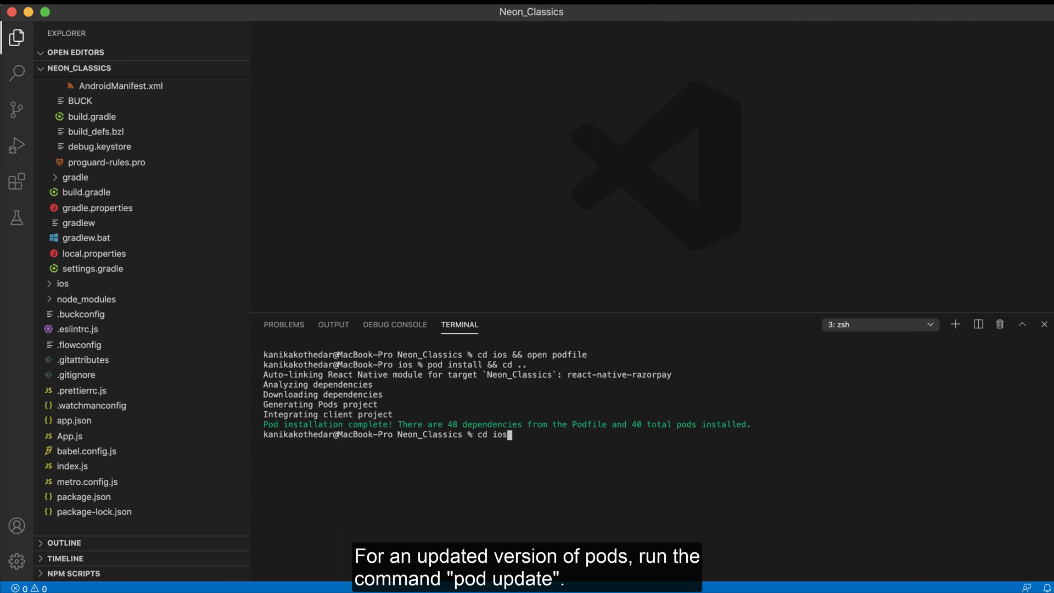
text(pod up)
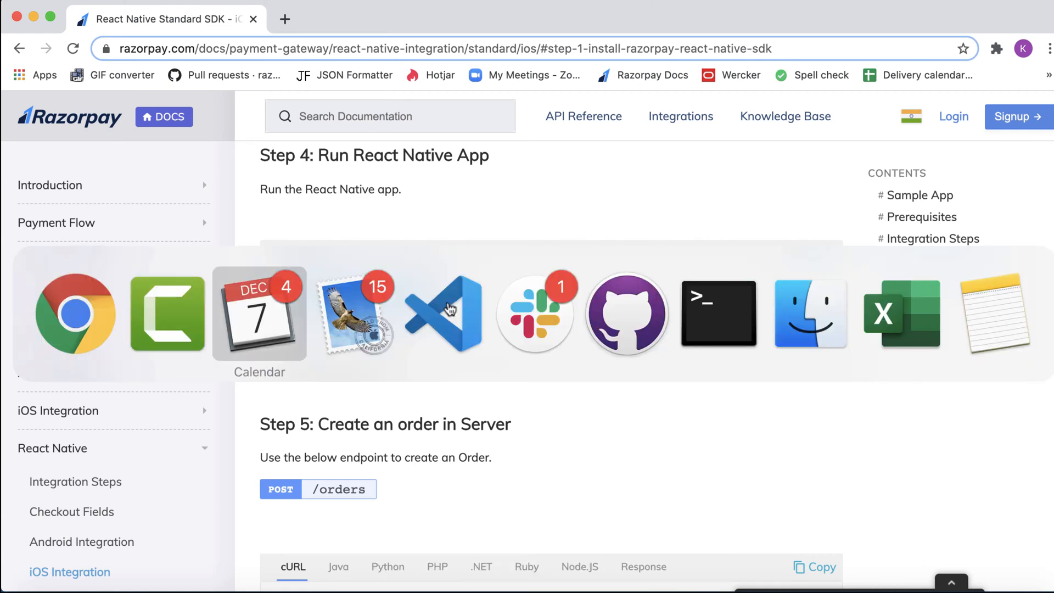
- Back in the editor terminal, run 'npx react-native run-ios' to launch the app
click(443, 313)
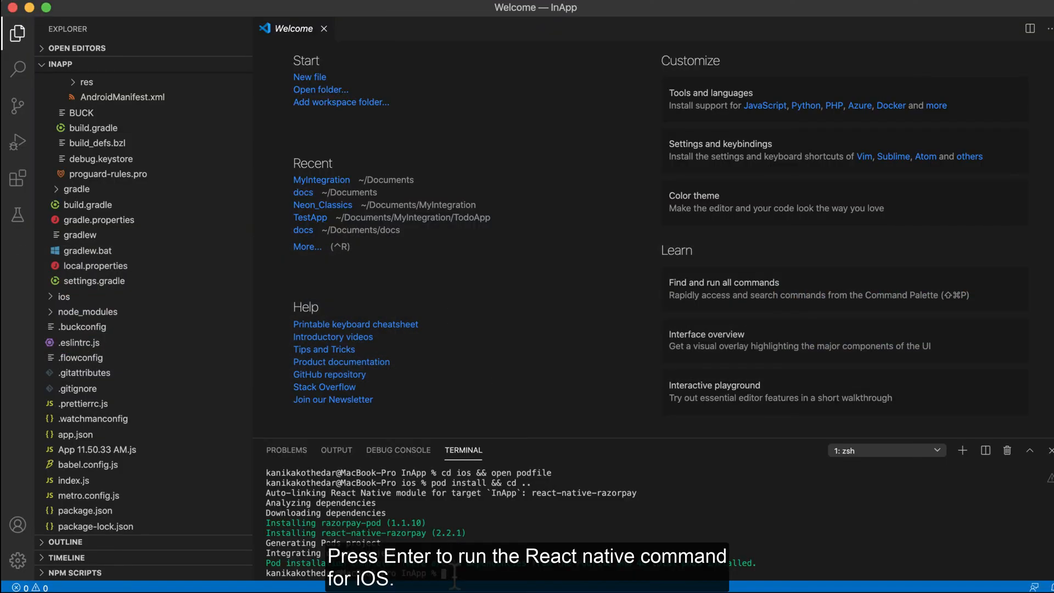
text(npx react-native run-ios)
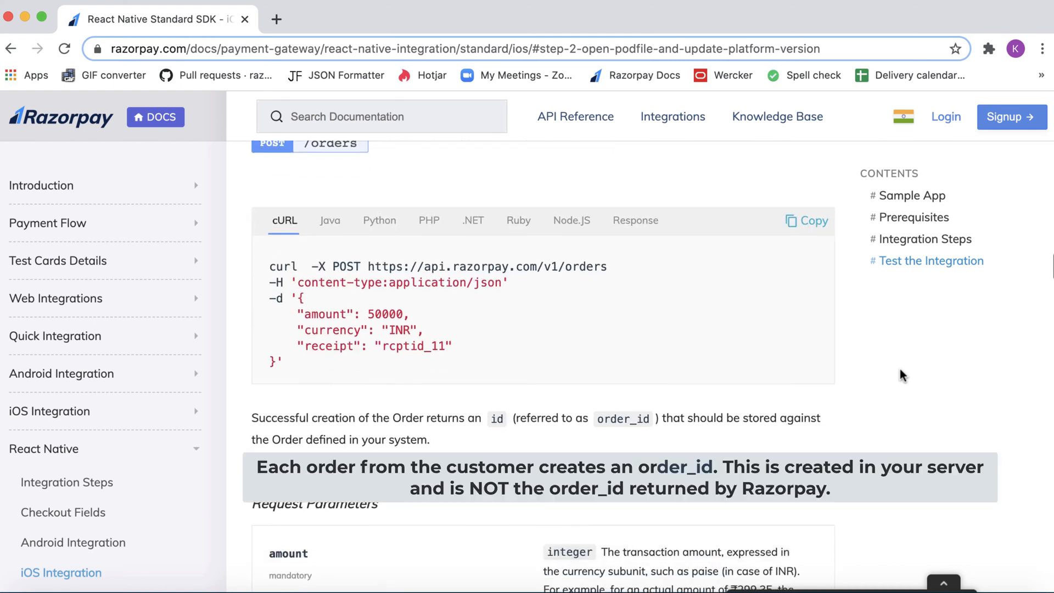
- Scroll past Step 5's create-order endpoint to Step 6 on Checkout options in app.js
scroll(down, 3)
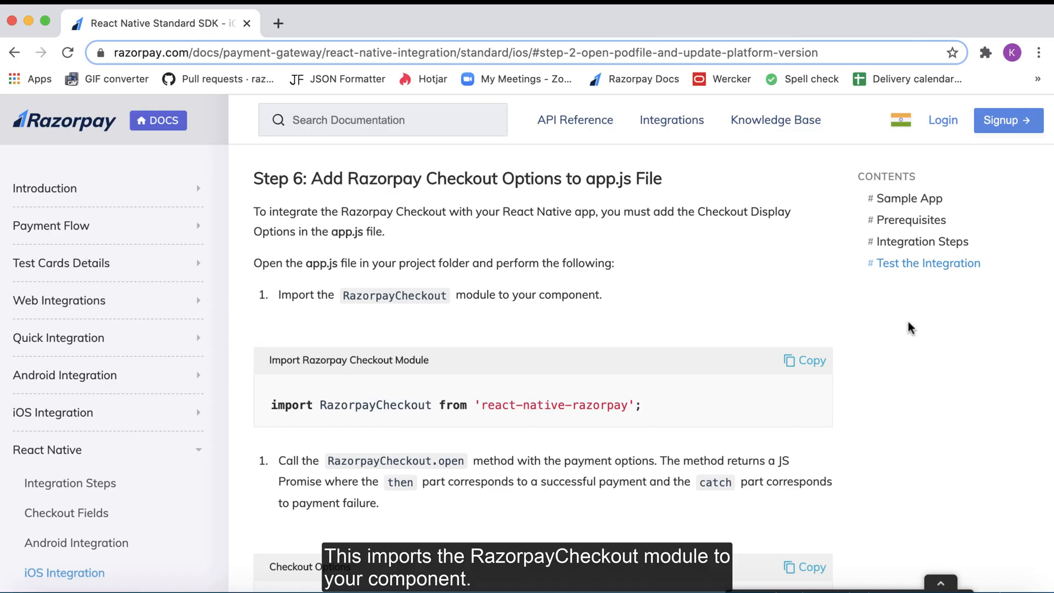
- Scroll to the Checkout Options sample and select words in the RazorpayCheckout.open instructions
scroll(down, 3)
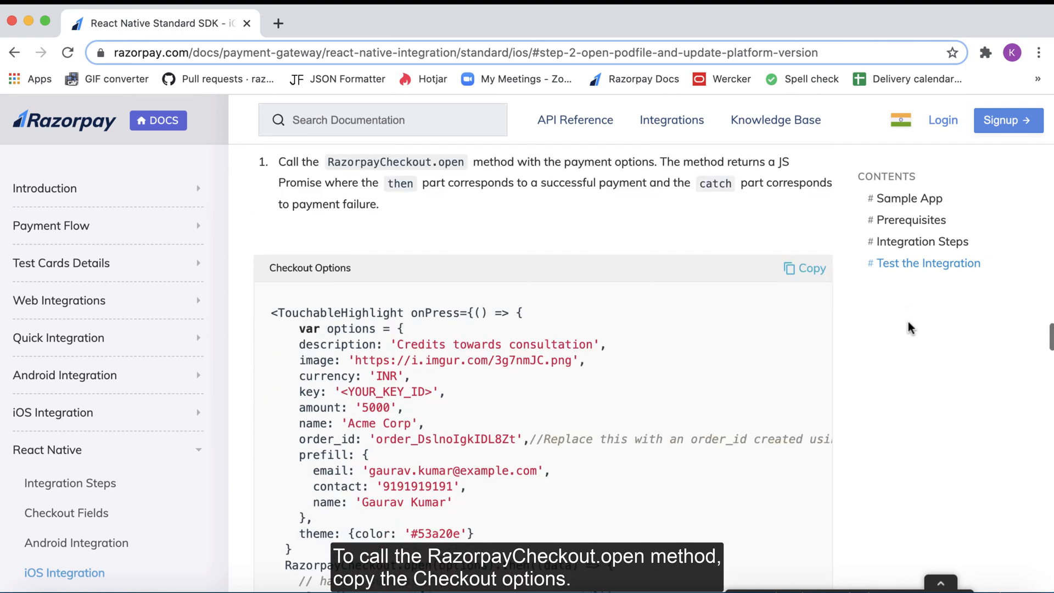
double_click(301, 162)
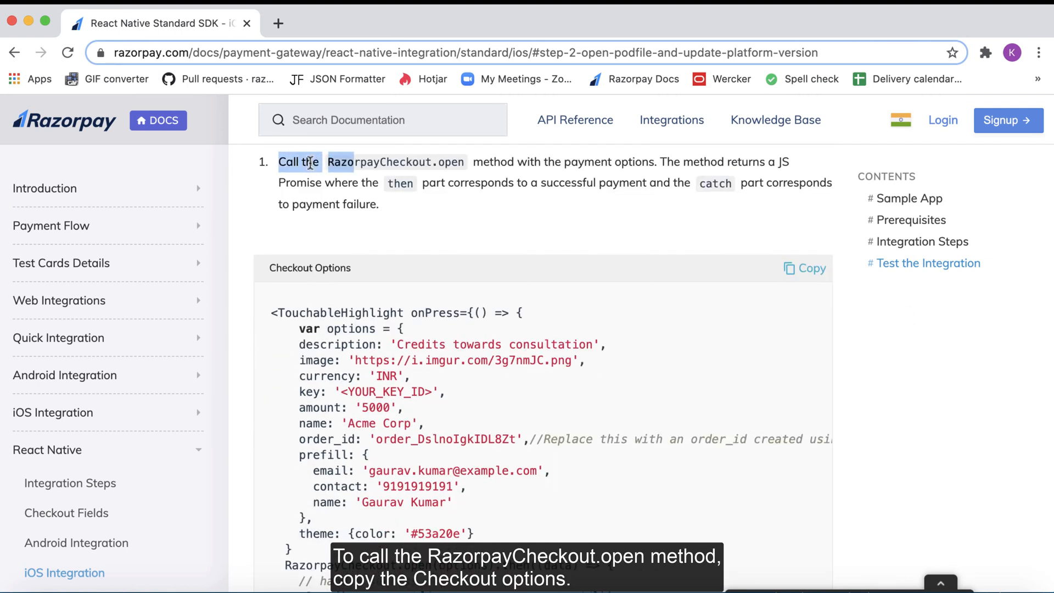
double_click(395, 161)
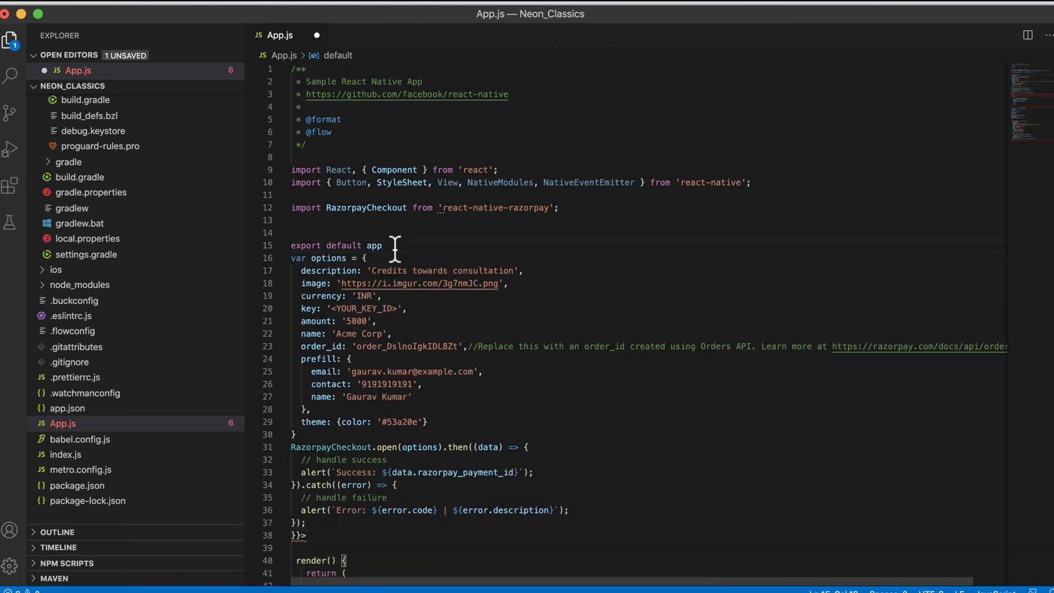
- Declare 'export default class ButtonBasics extends Component' in App.js
text(c)
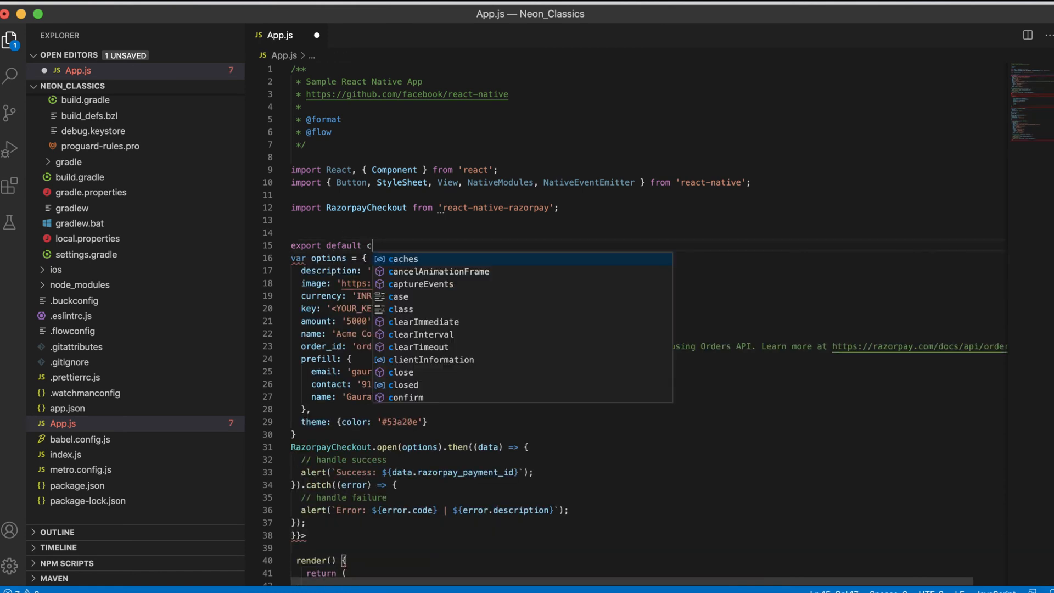
text(lass)
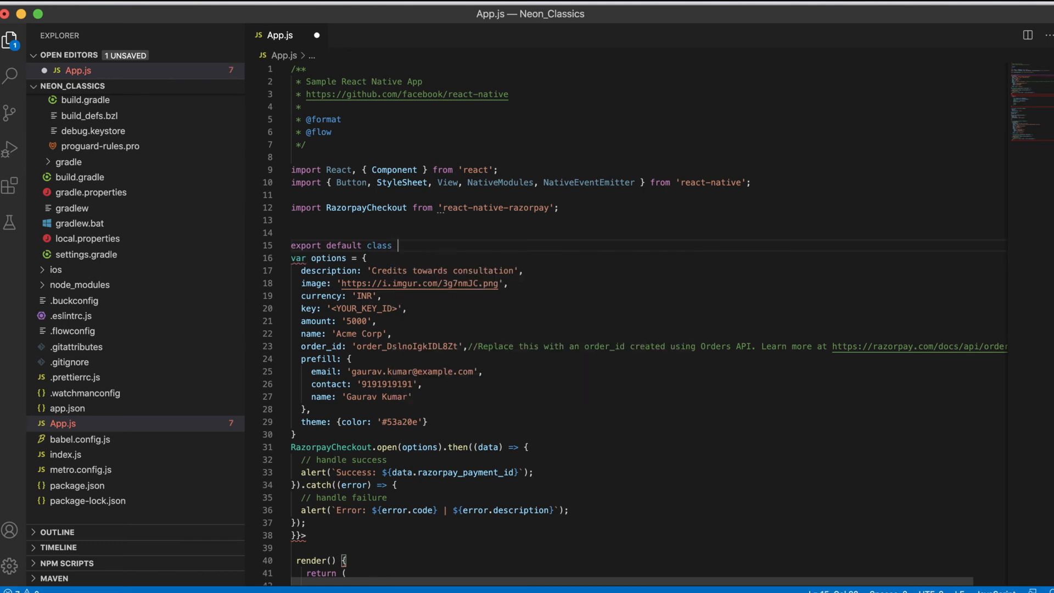
text(ButtonBas)
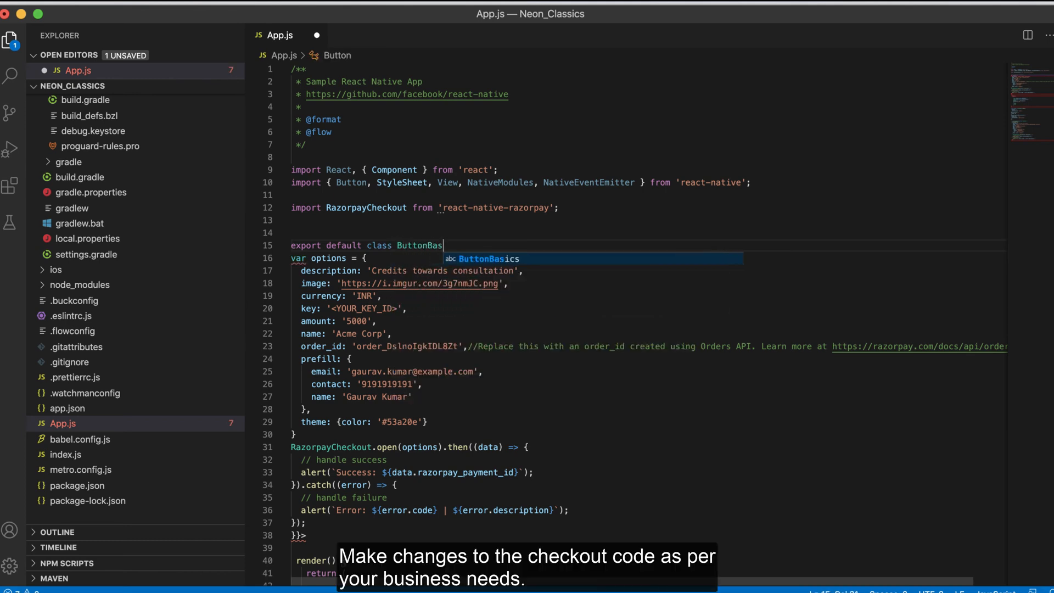
text(ics extends Component {)
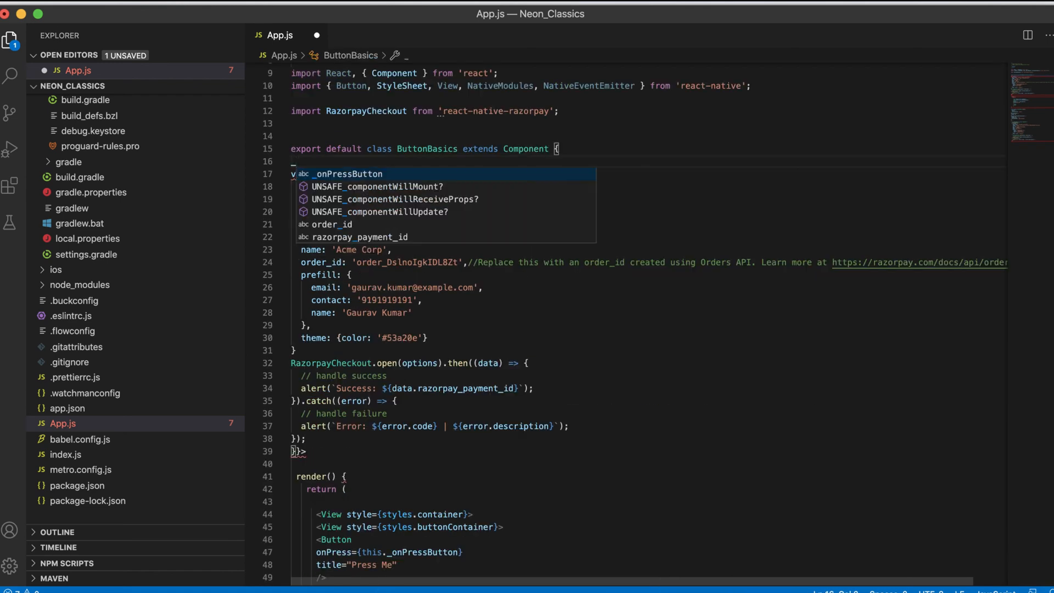
- Add an _onPressButton method above the options via autocomplete
text(_on)
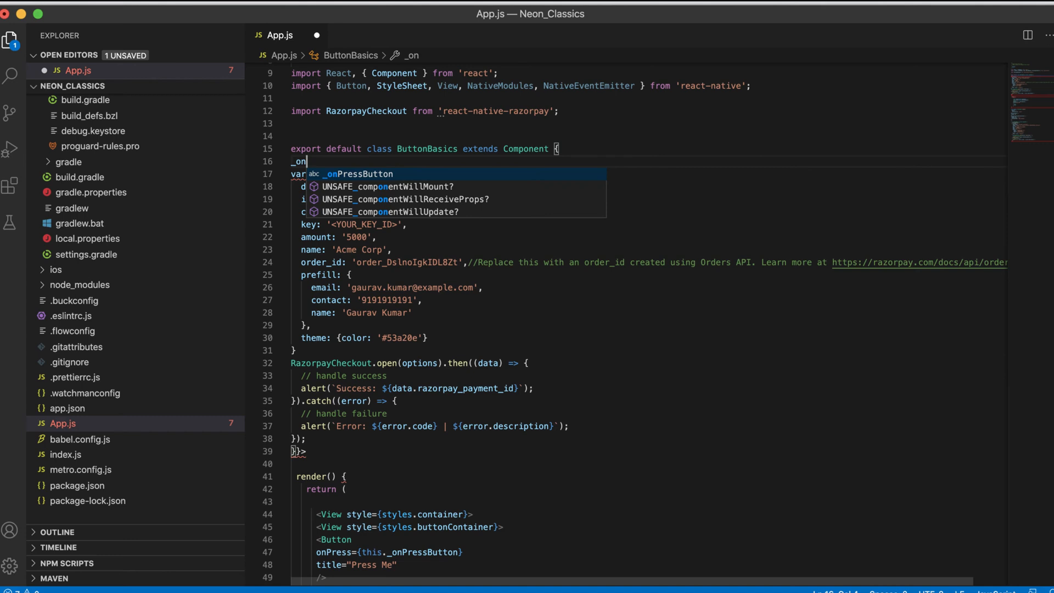
text(PressB)
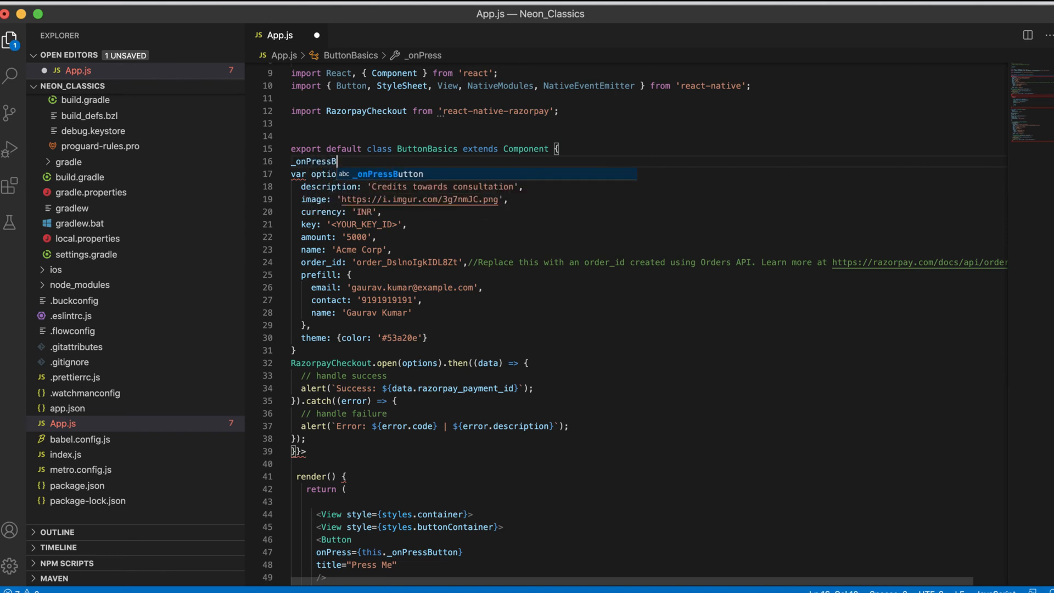
key(Tab)
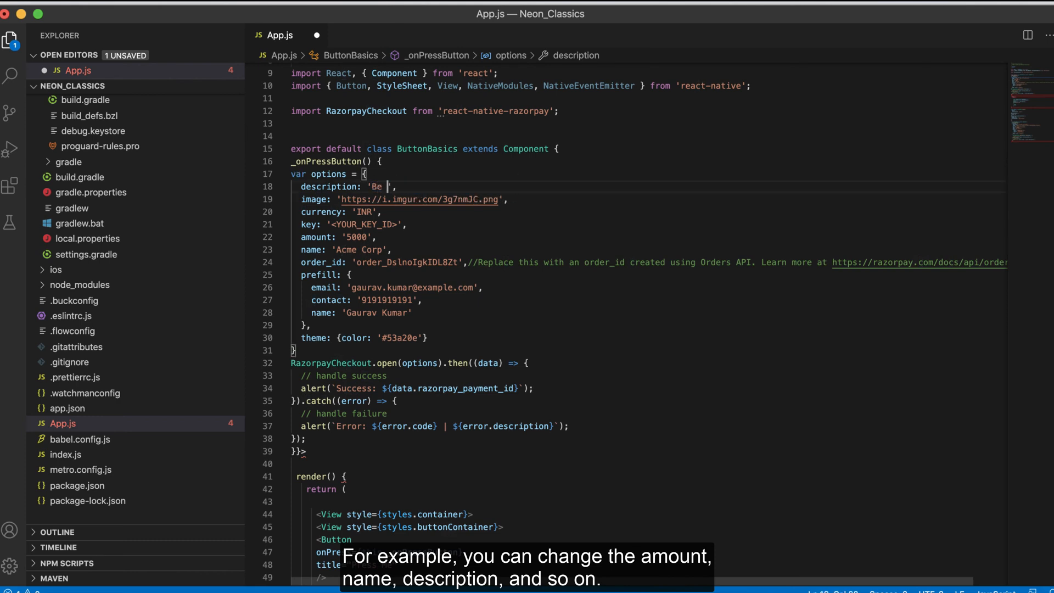
- Edit the description to 'Be unique, Be divine!' and return to the docs
text(unique, Be di)
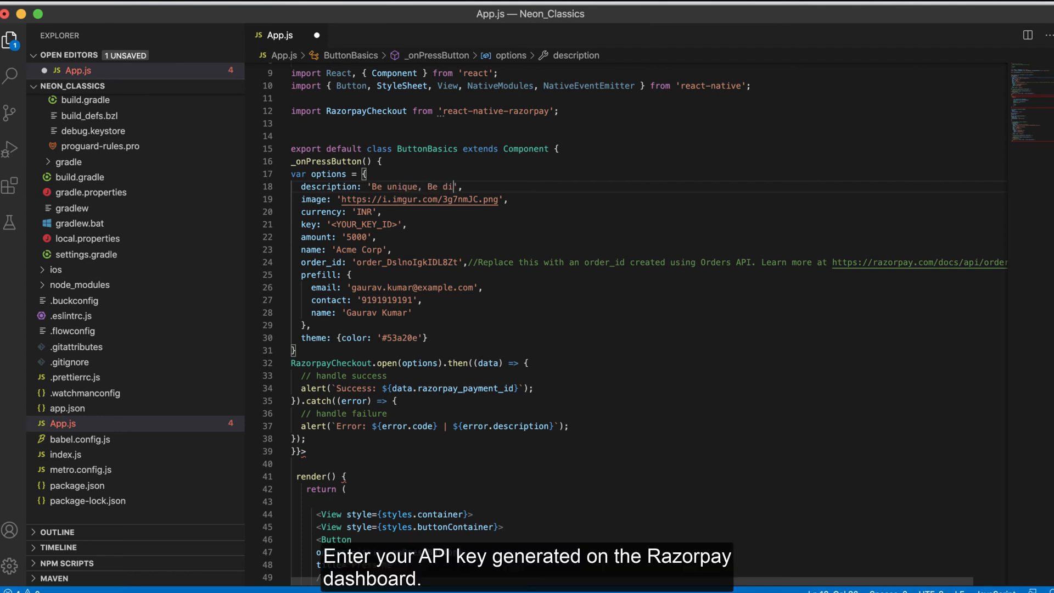
text(vine!)
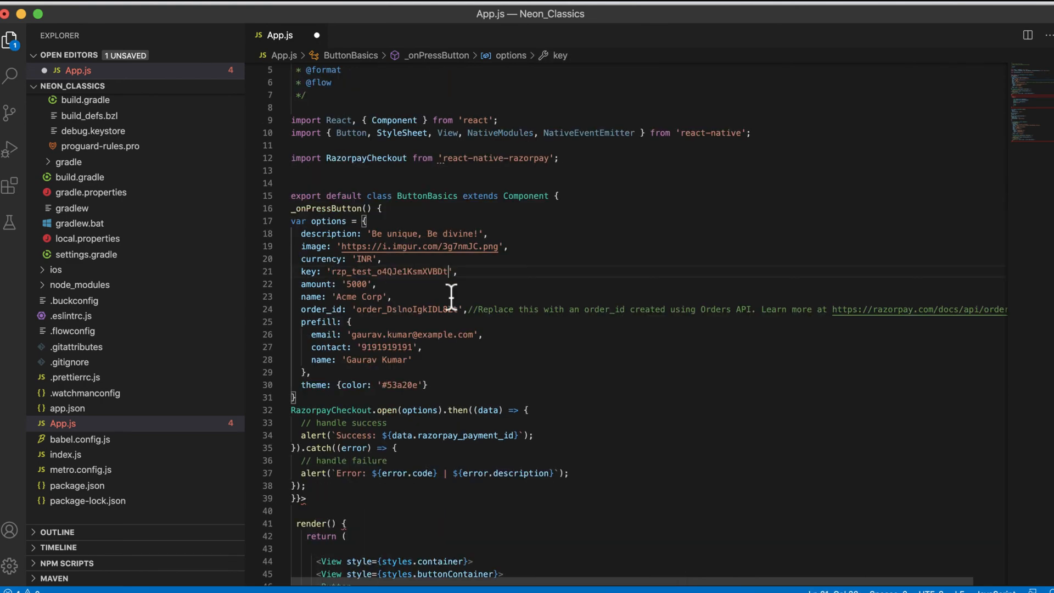
key(cmd+tab)
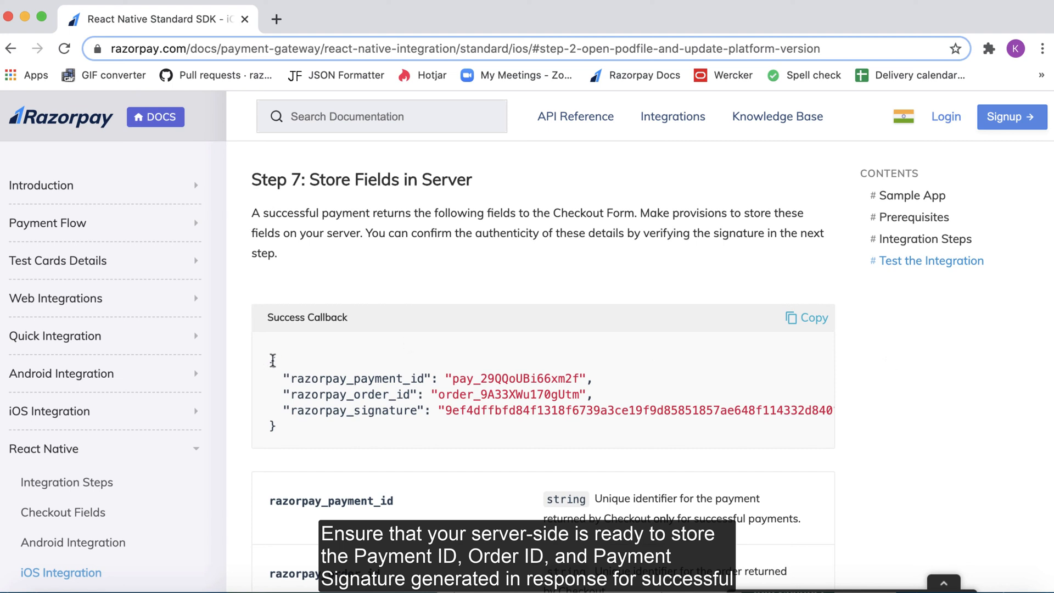
- Scroll through Step 7 Store Fields in Server and Step 8 Verify Payment Signature to the signature code
drag(269, 360, 288, 427)
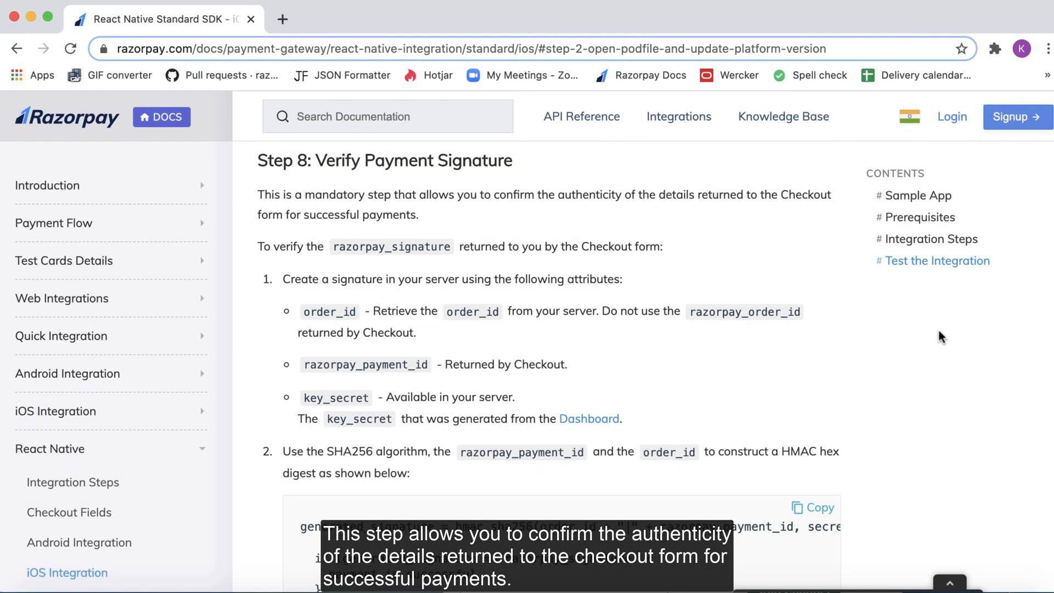
scroll(down, 3)
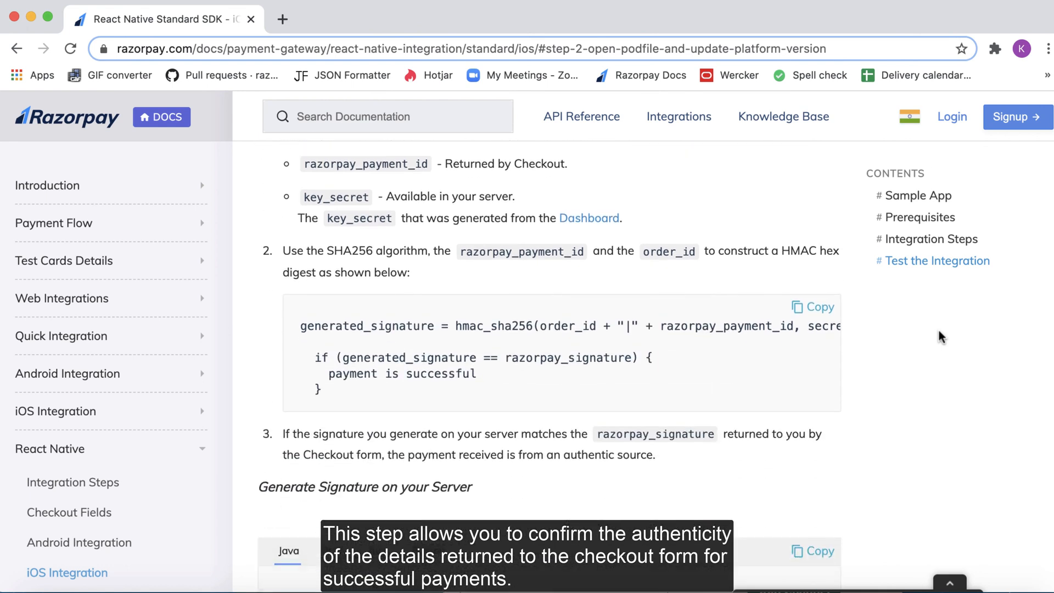
scroll(down, 3)
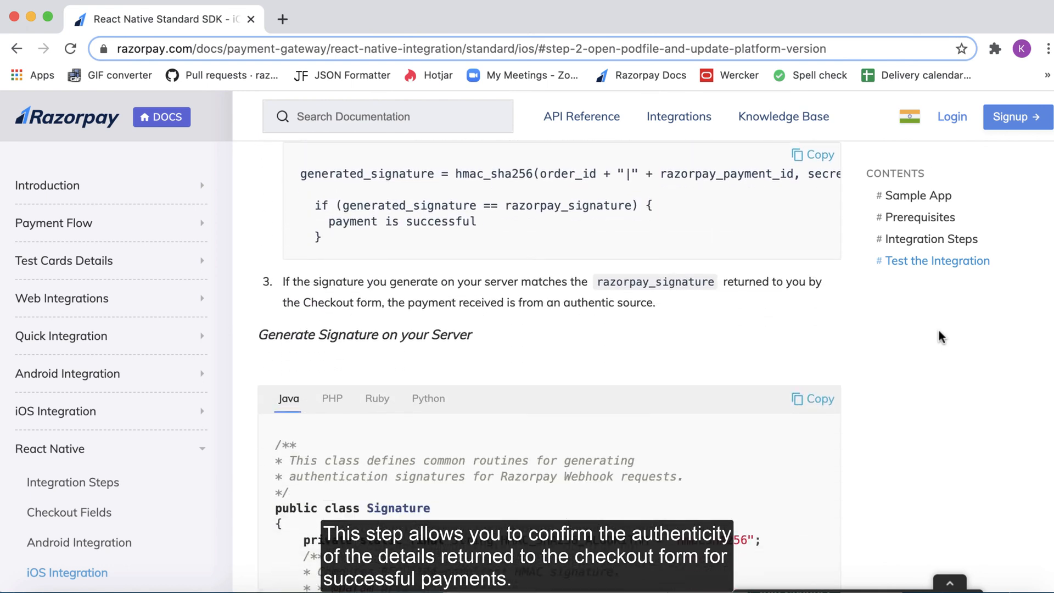
scroll(down, 3)
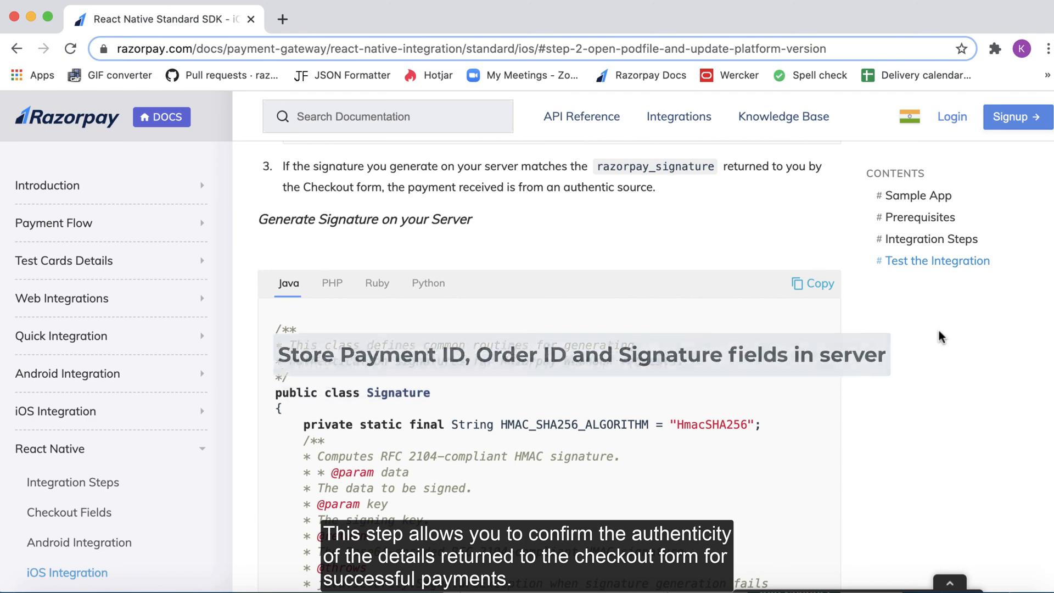
scroll(down, 3)
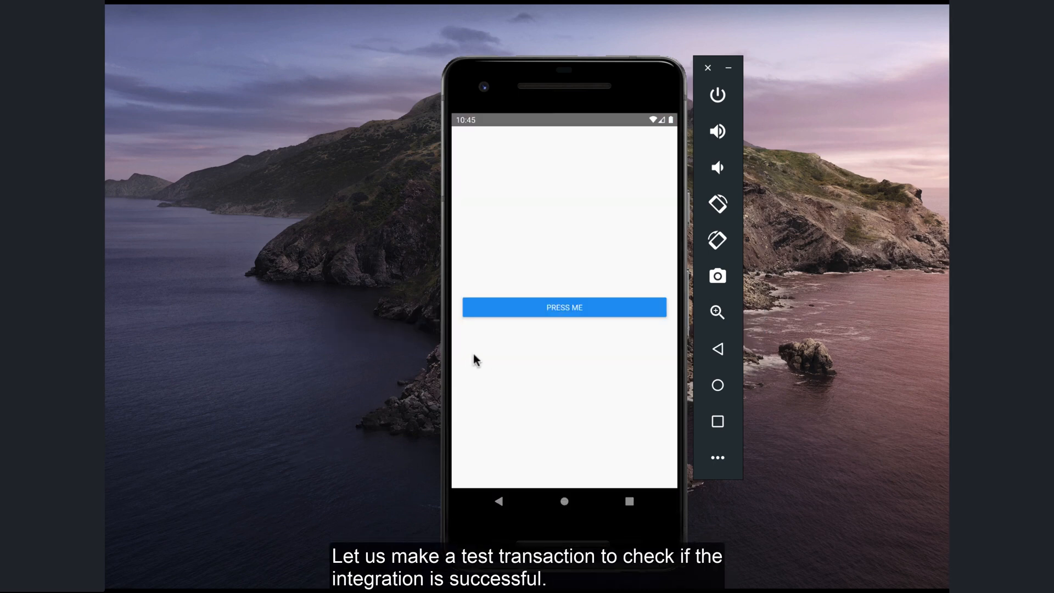
- Launch checkout via Press Me, pay ₹5,000 with HDFC netbanking, and mark the test payment Success
click(563, 308)
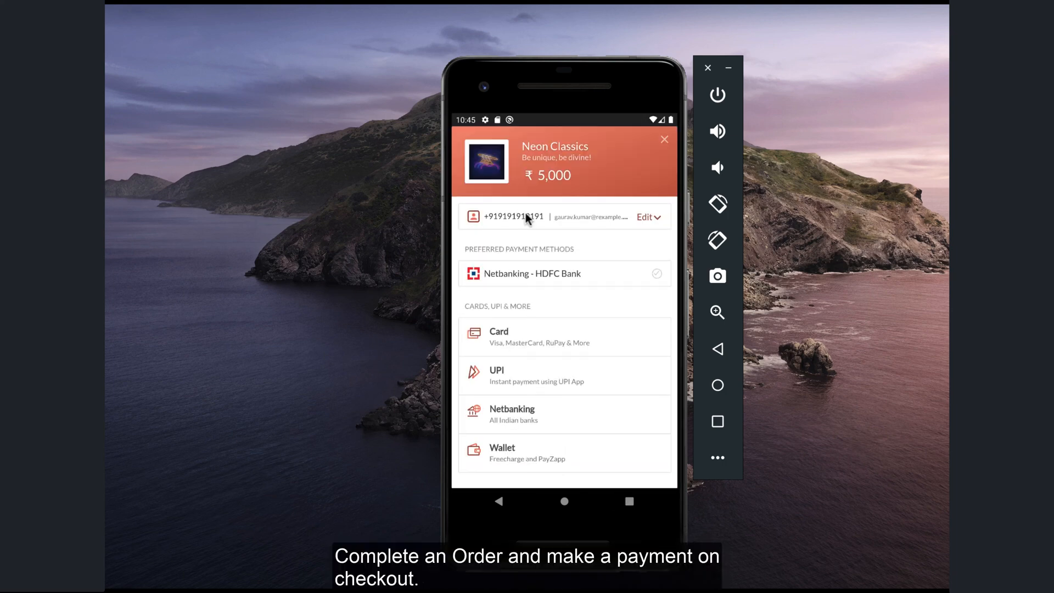
mouse_move(549, 378)
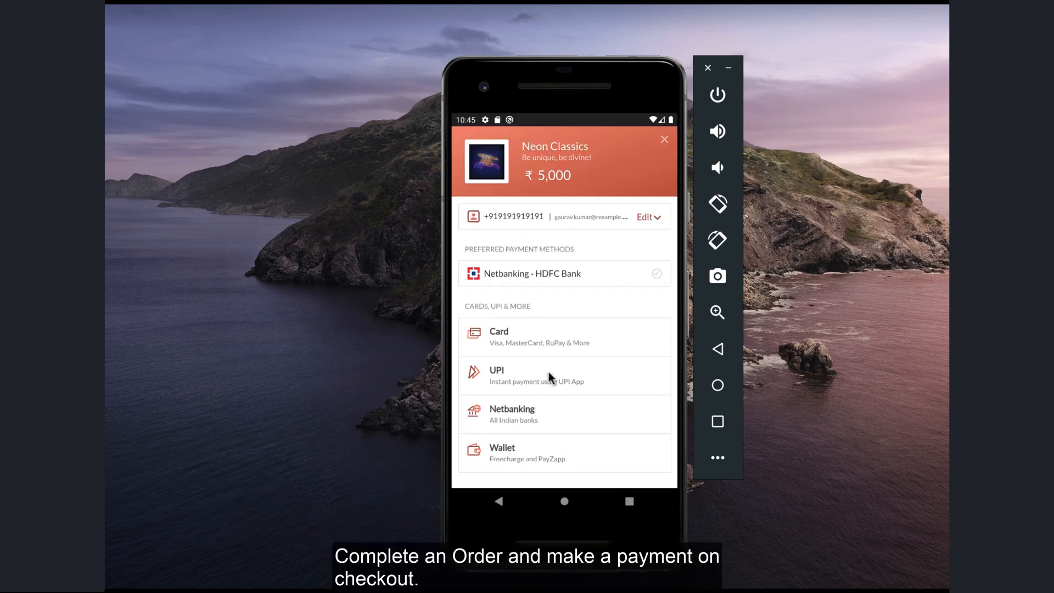
click(511, 414)
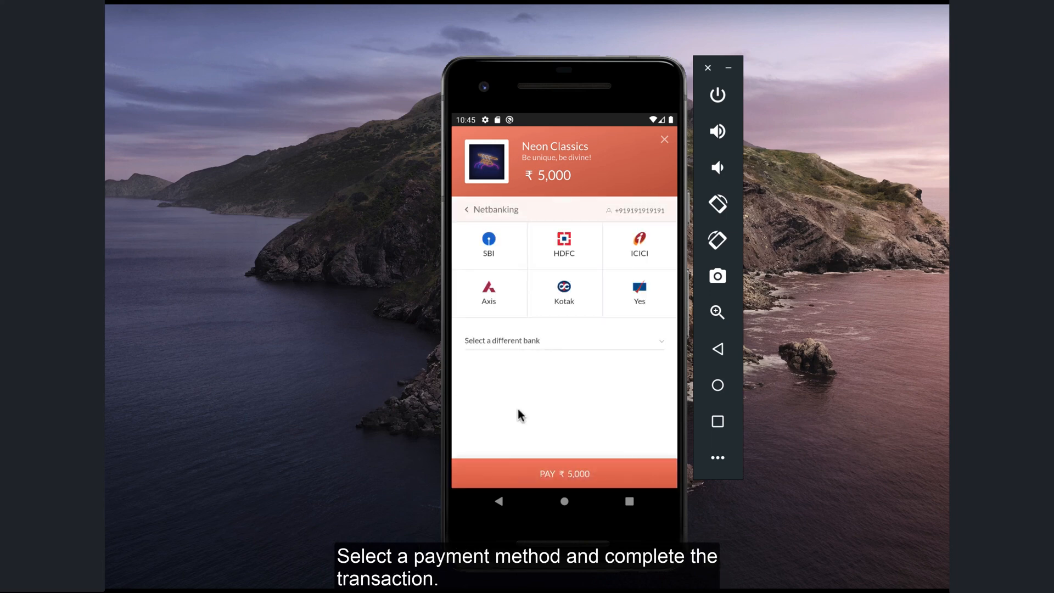
click(564, 244)
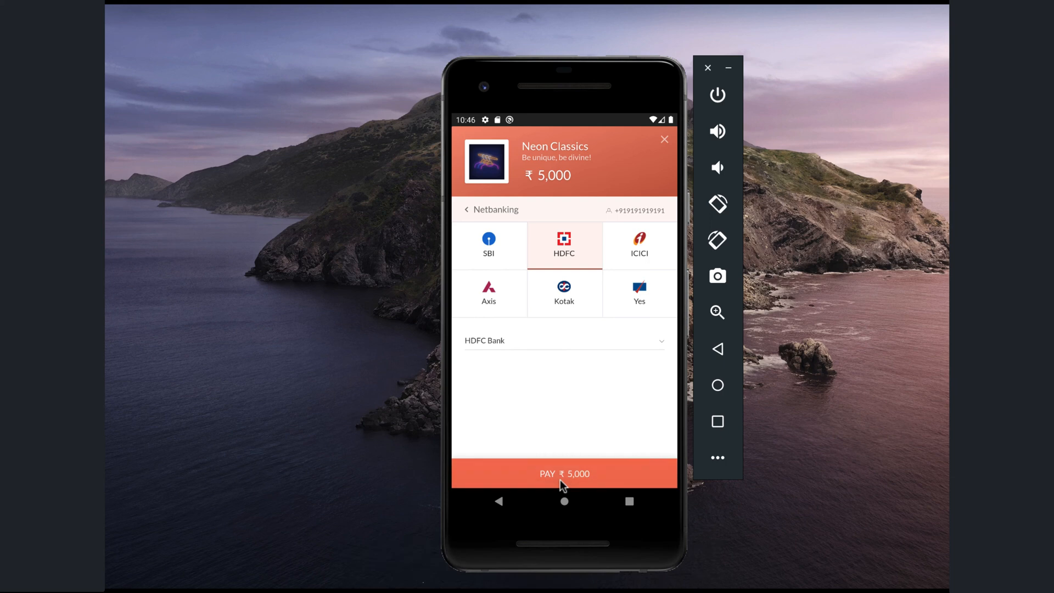
click(564, 473)
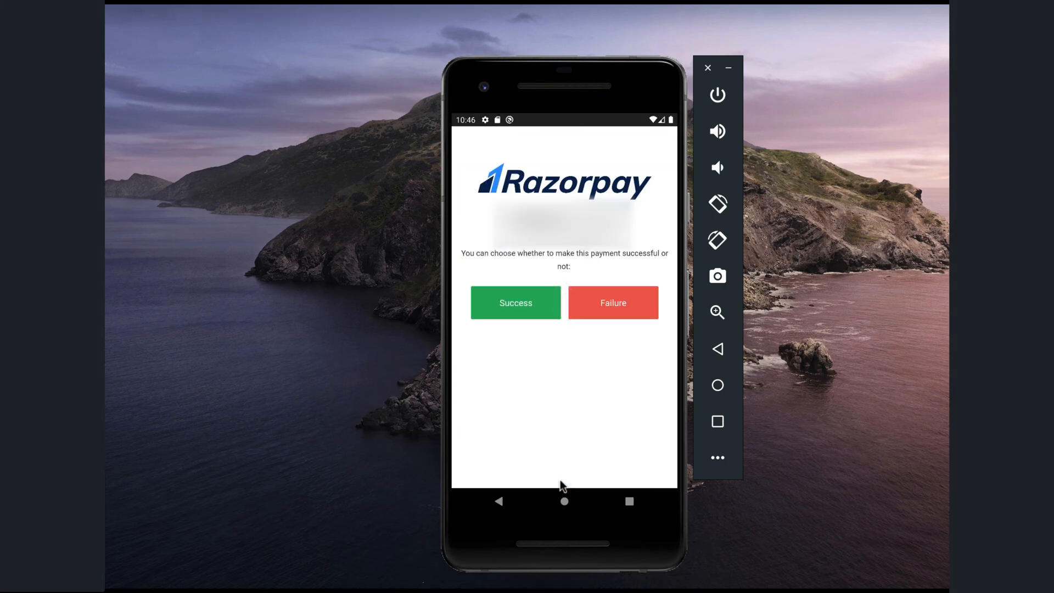
click(515, 302)
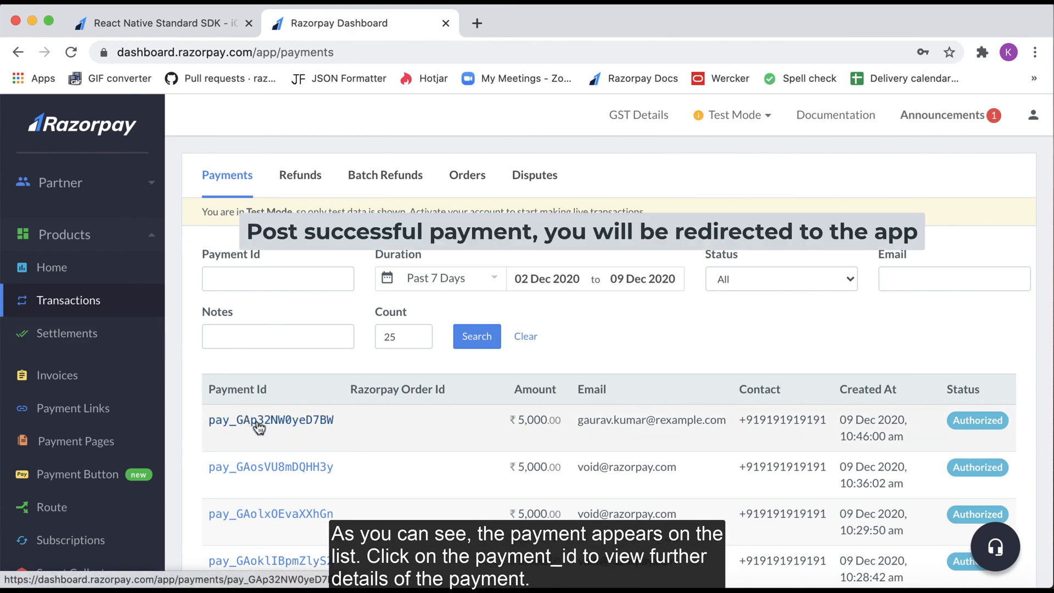
- Open the newest ₹5,000 payment's details showing Authorized via HDFC Netbanking
click(271, 419)
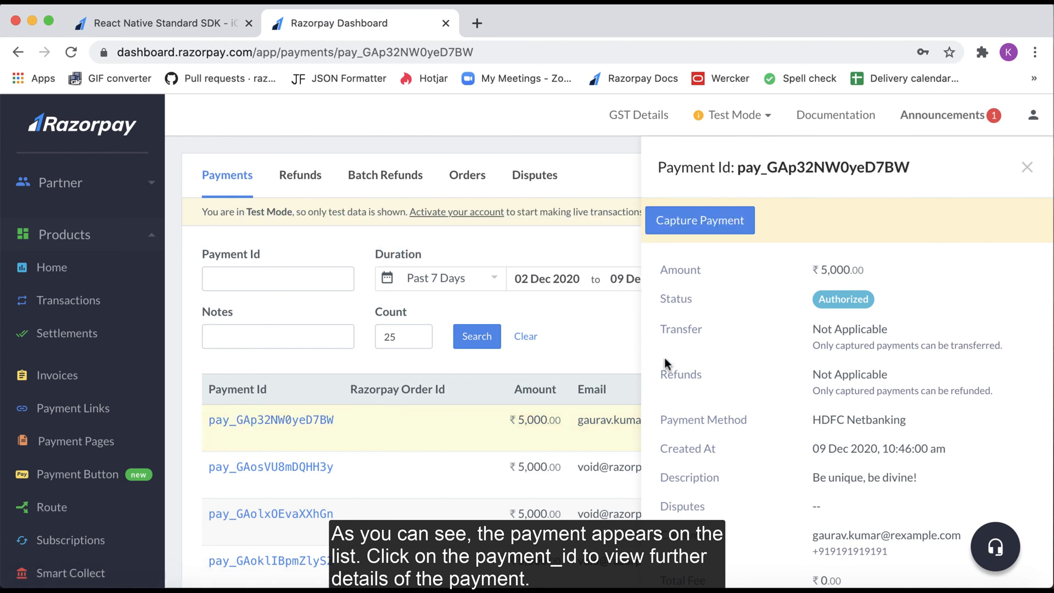
mouse_move(973, 376)
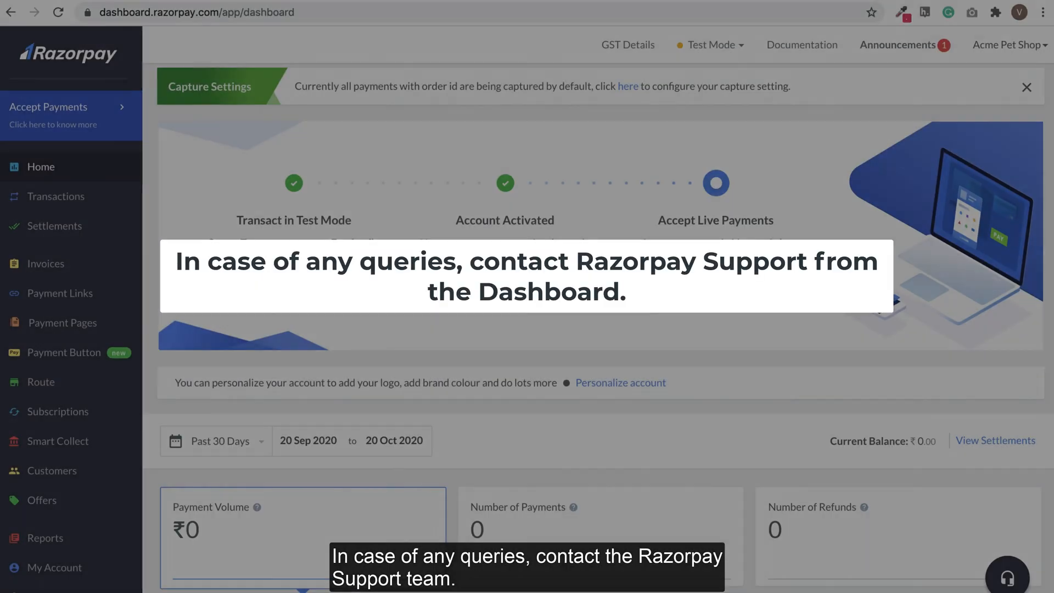
- Bring up the Help and Support menu from the headset button on the dashboard home
click(1007, 576)
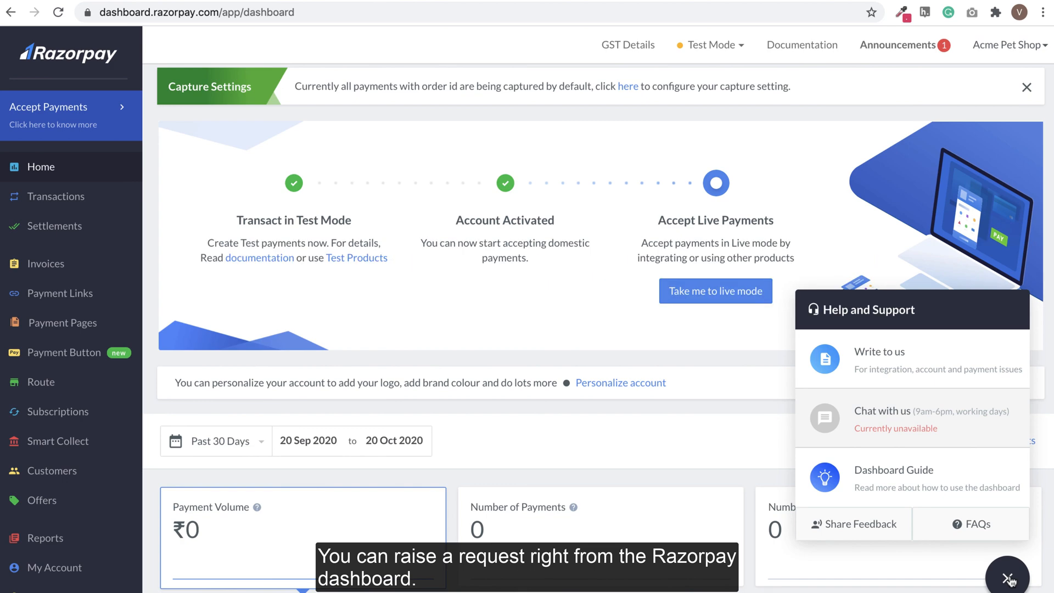